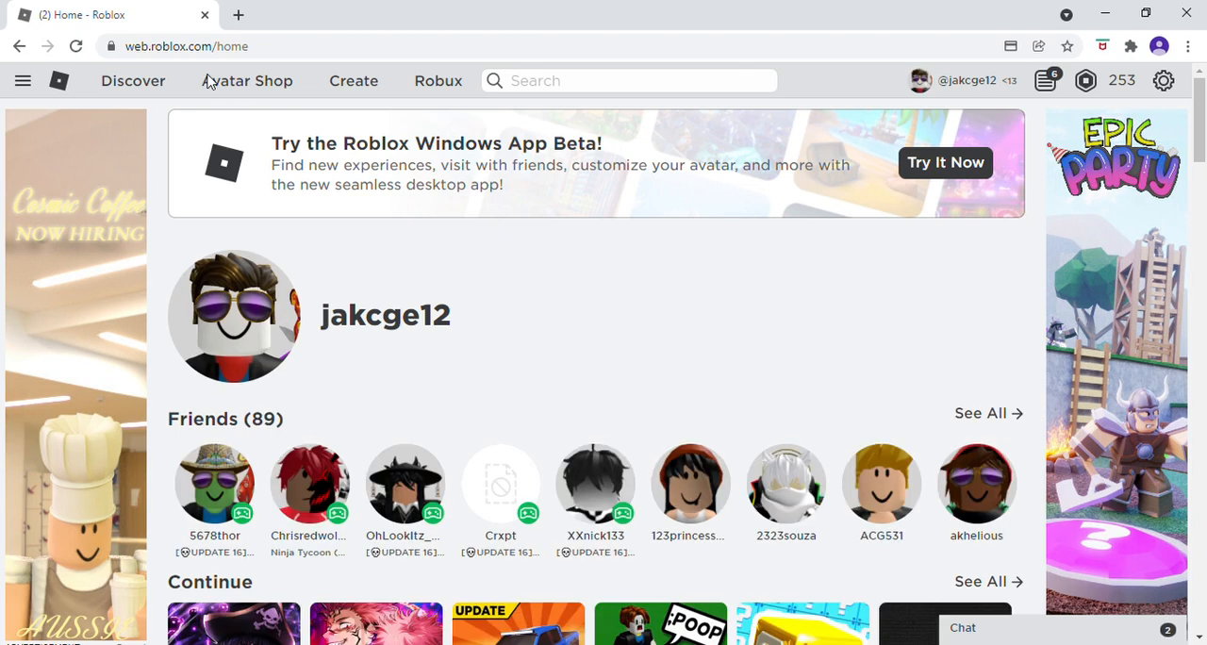
mouse_move(238, 101)
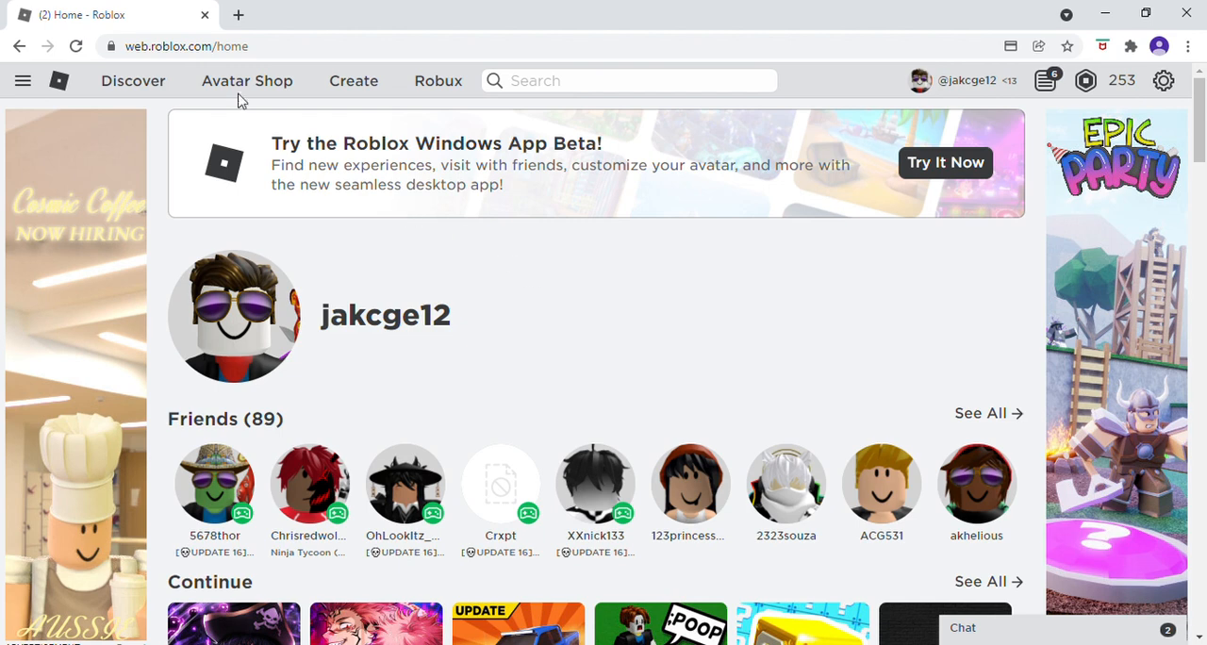
mouse_move(476, 236)
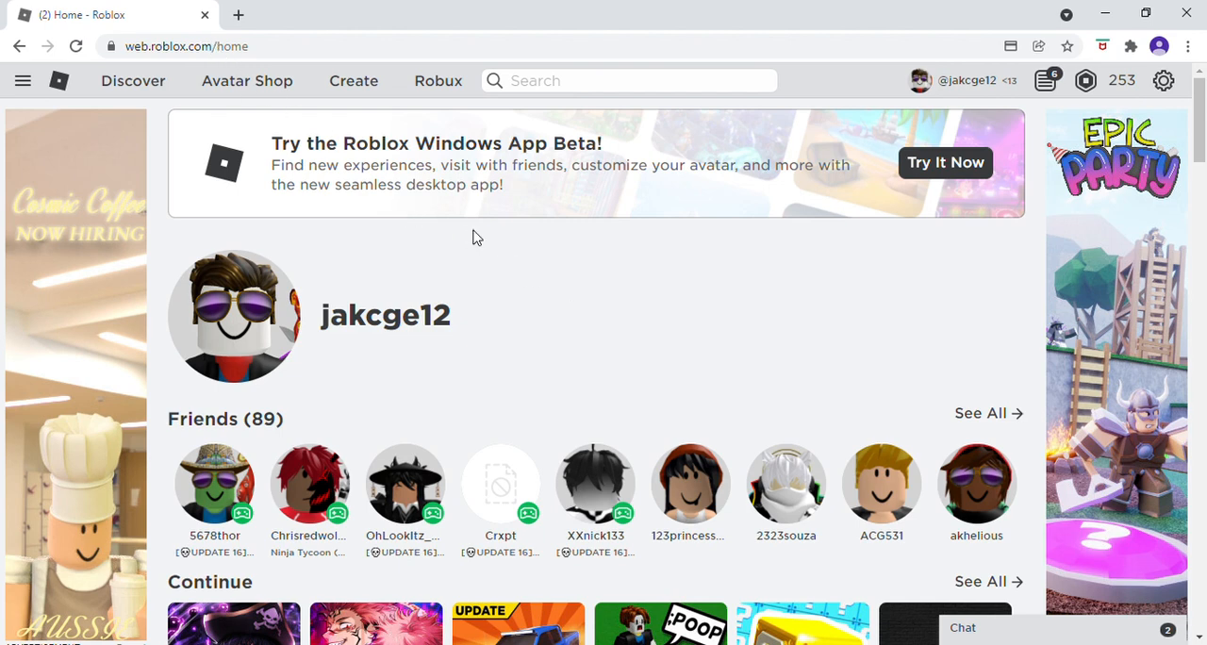
mouse_move(509, 248)
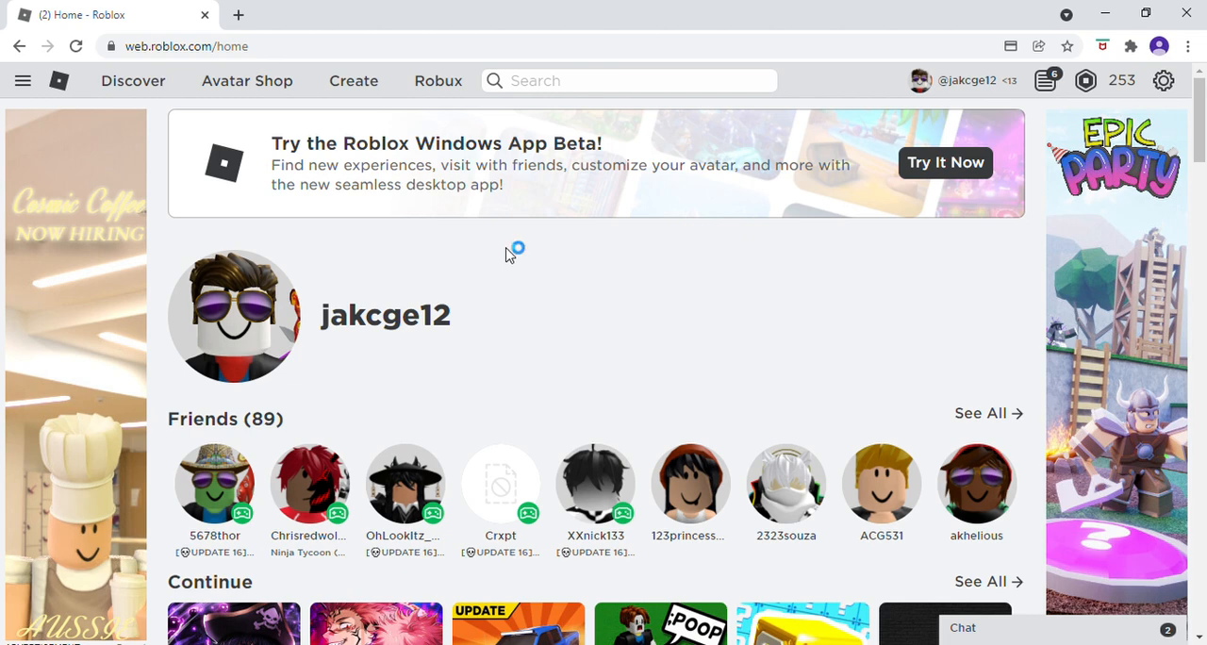
mouse_move(509, 253)
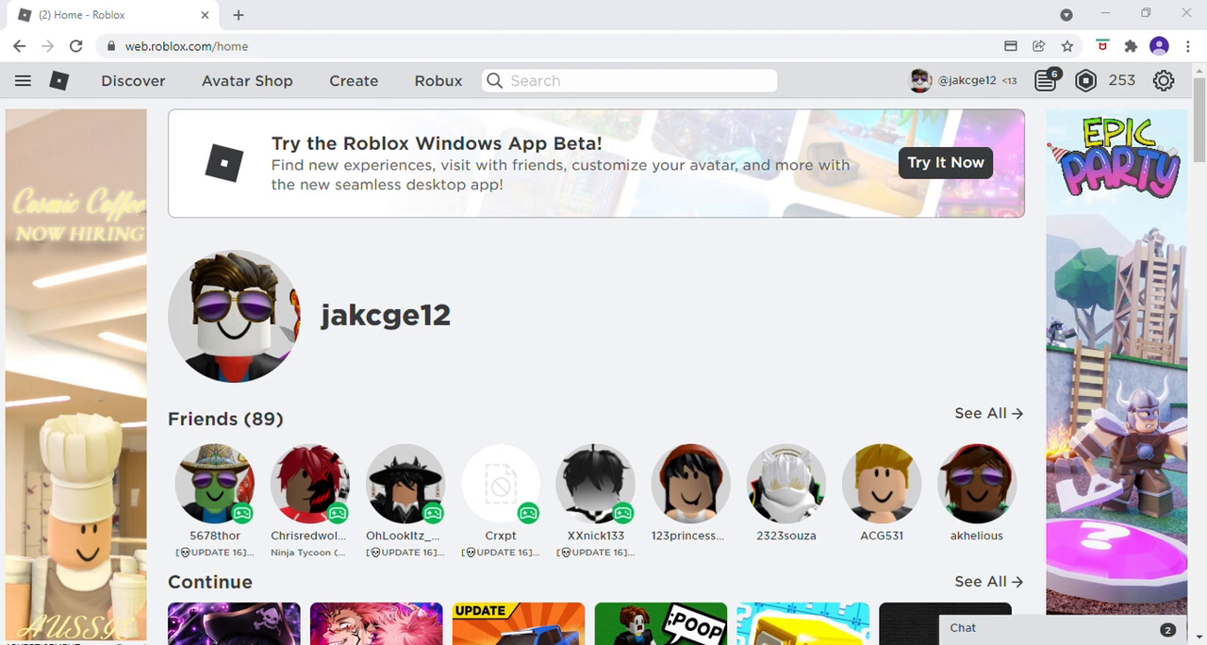
mouse_move(889, 370)
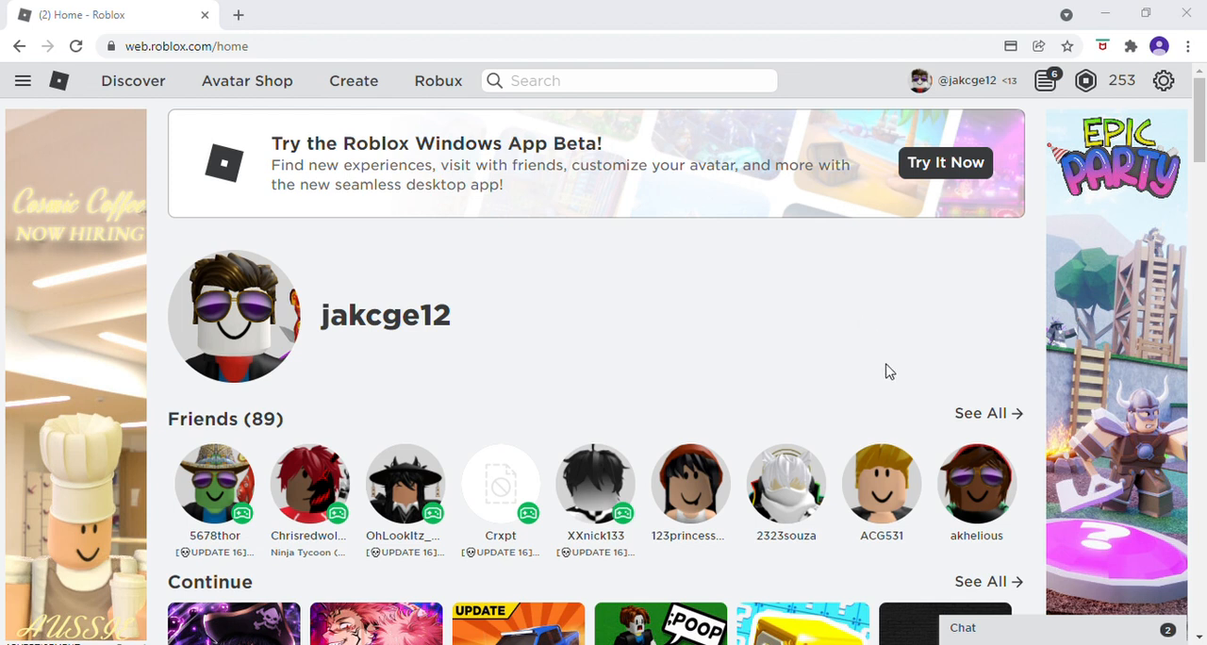
mouse_move(841, 327)
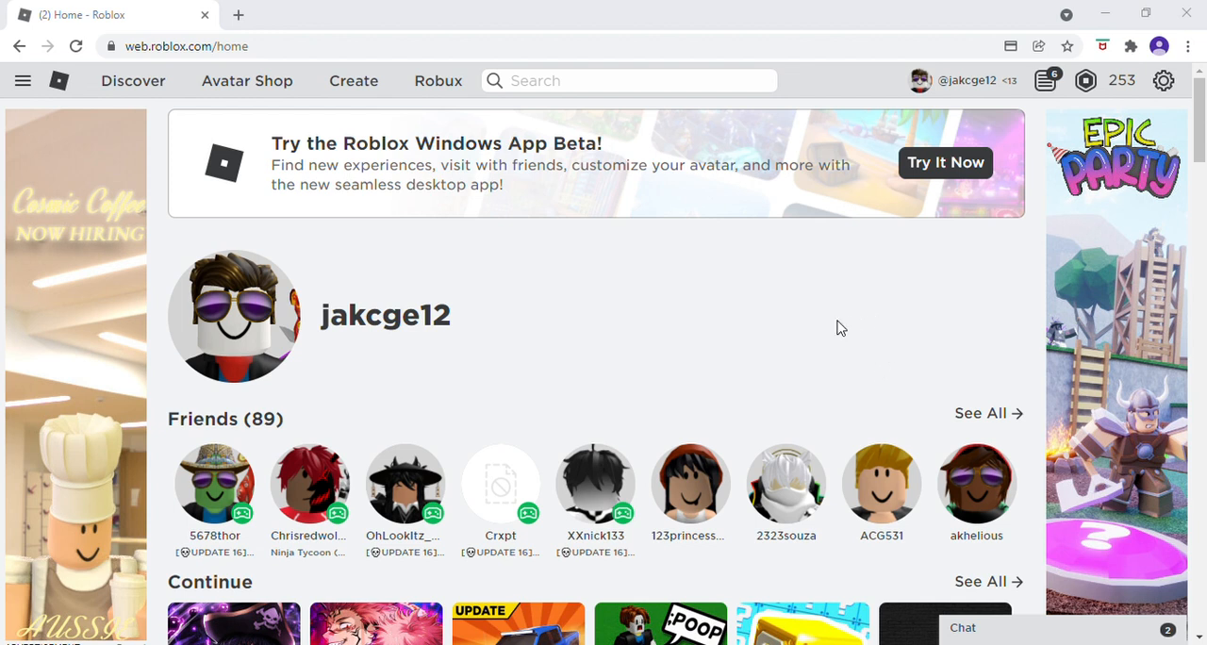
mouse_move(841, 328)
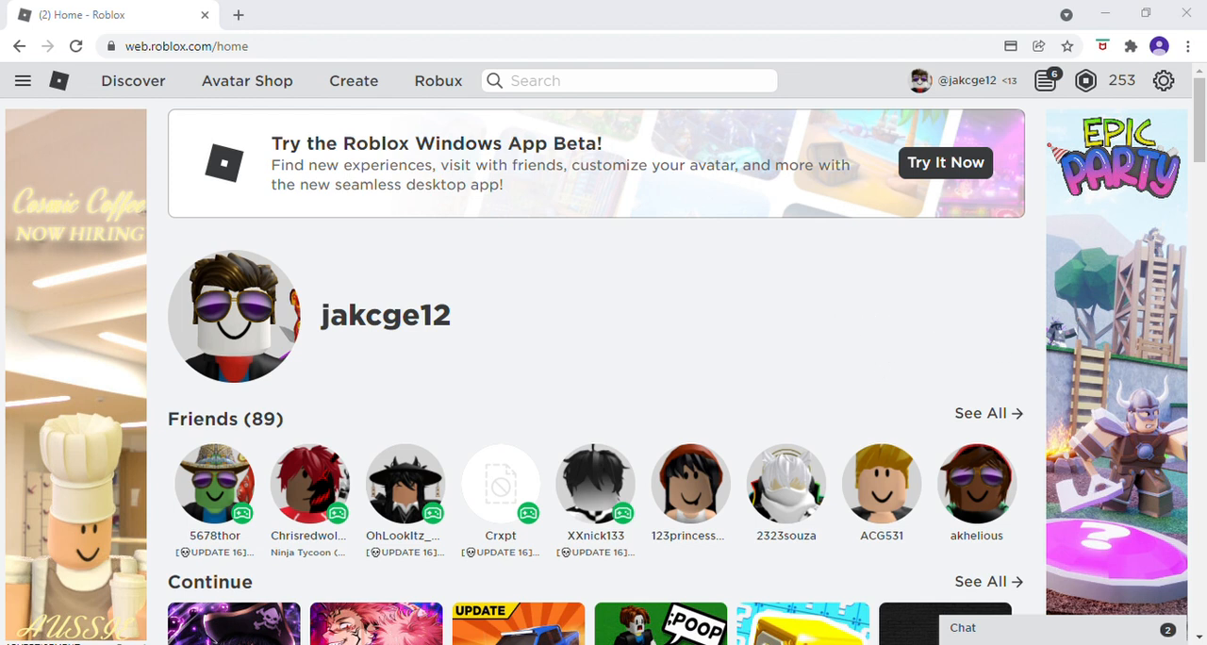